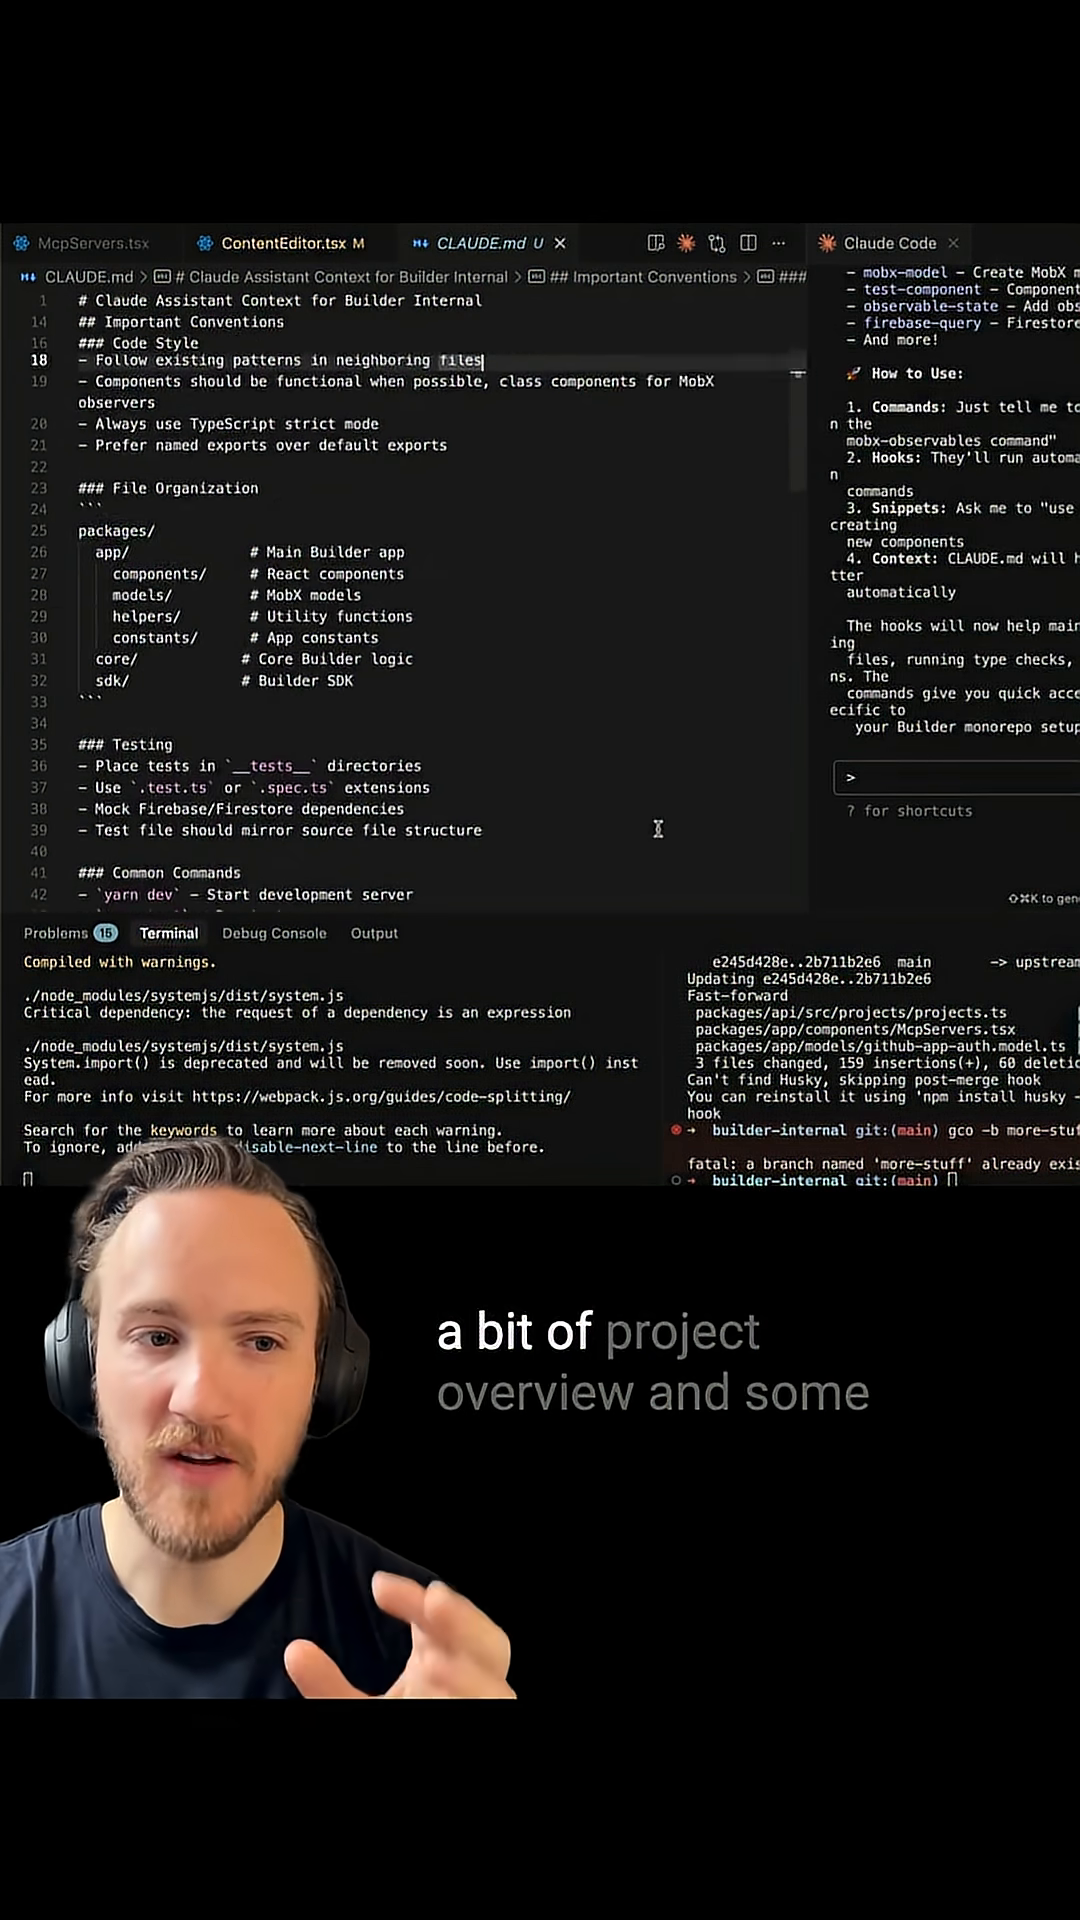
Step: Scroll through the CLAUDE.md conventions toward the preEdit hook in hooks.mjs
{"action": "scroll", "scroll_direction": "down", "scroll_amount": 3}
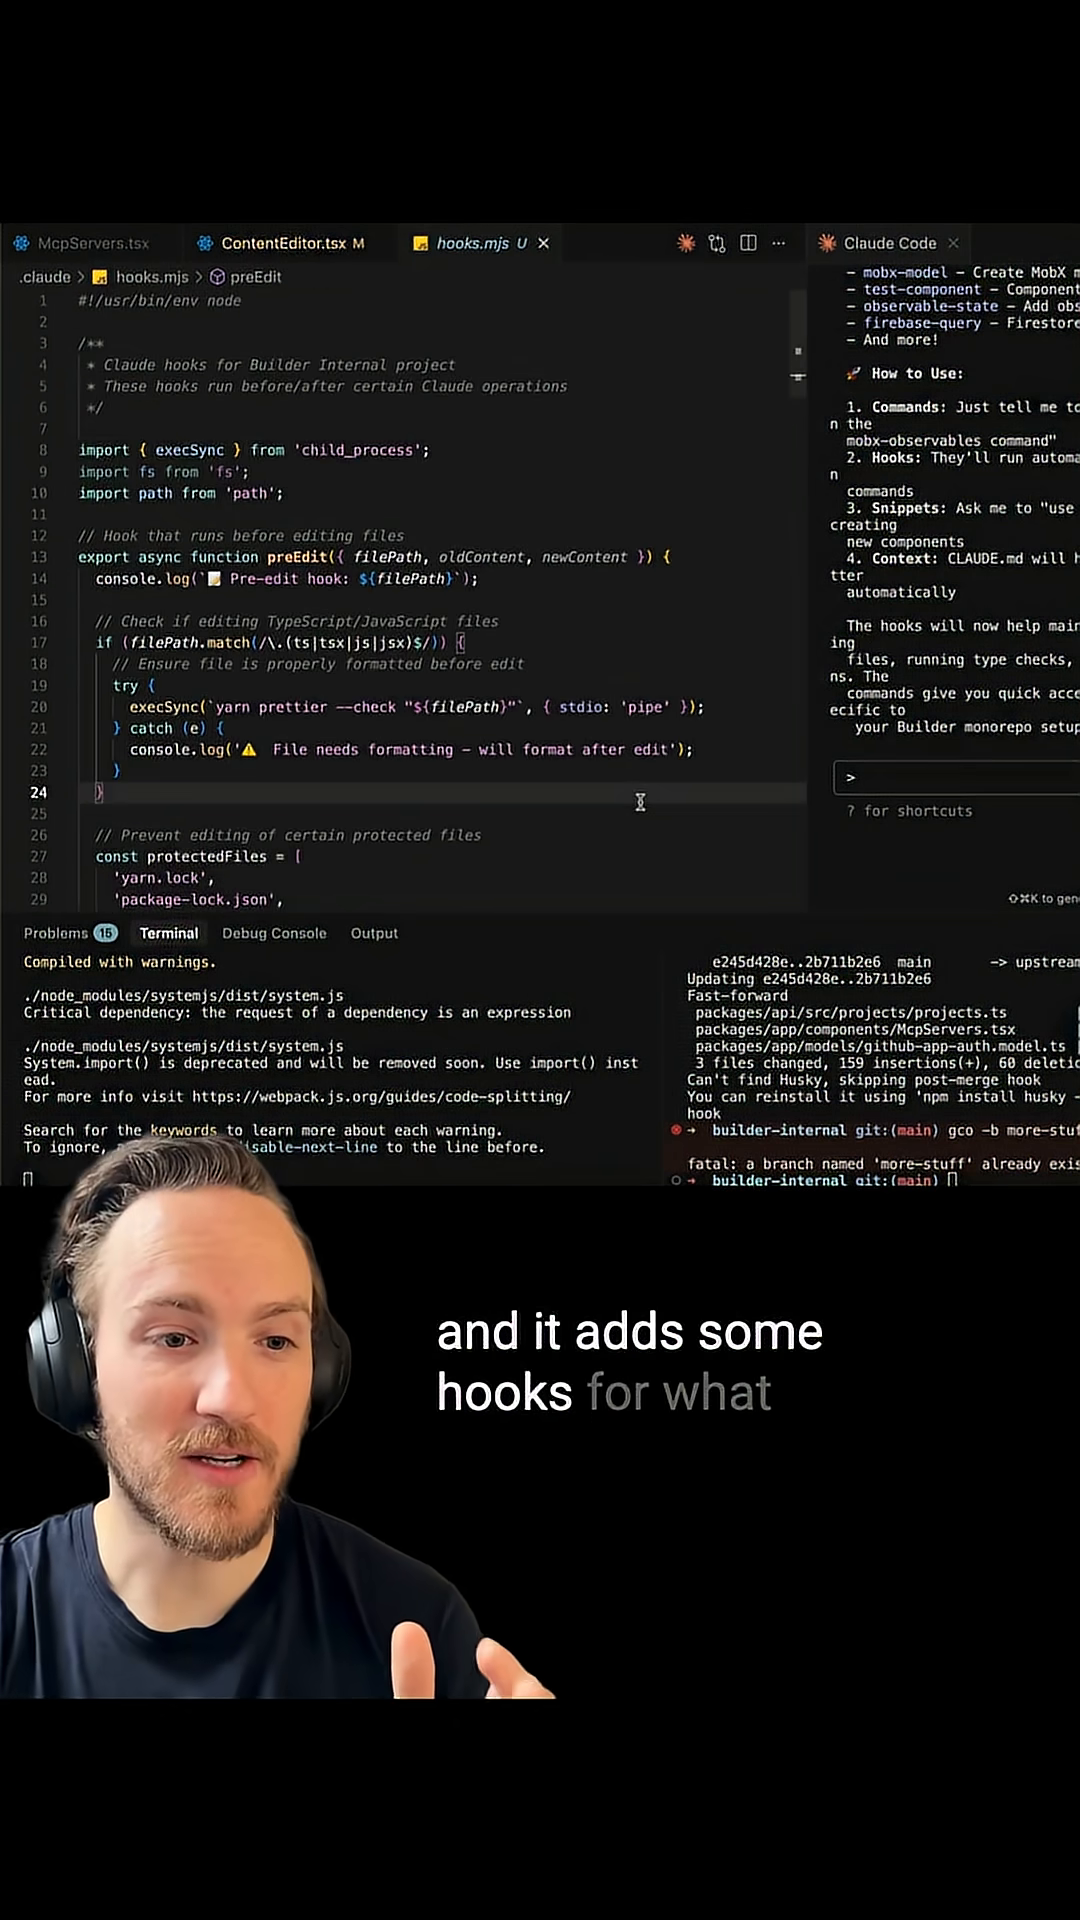
{"action": "mouse_move", "coordinate": [454, 749]}
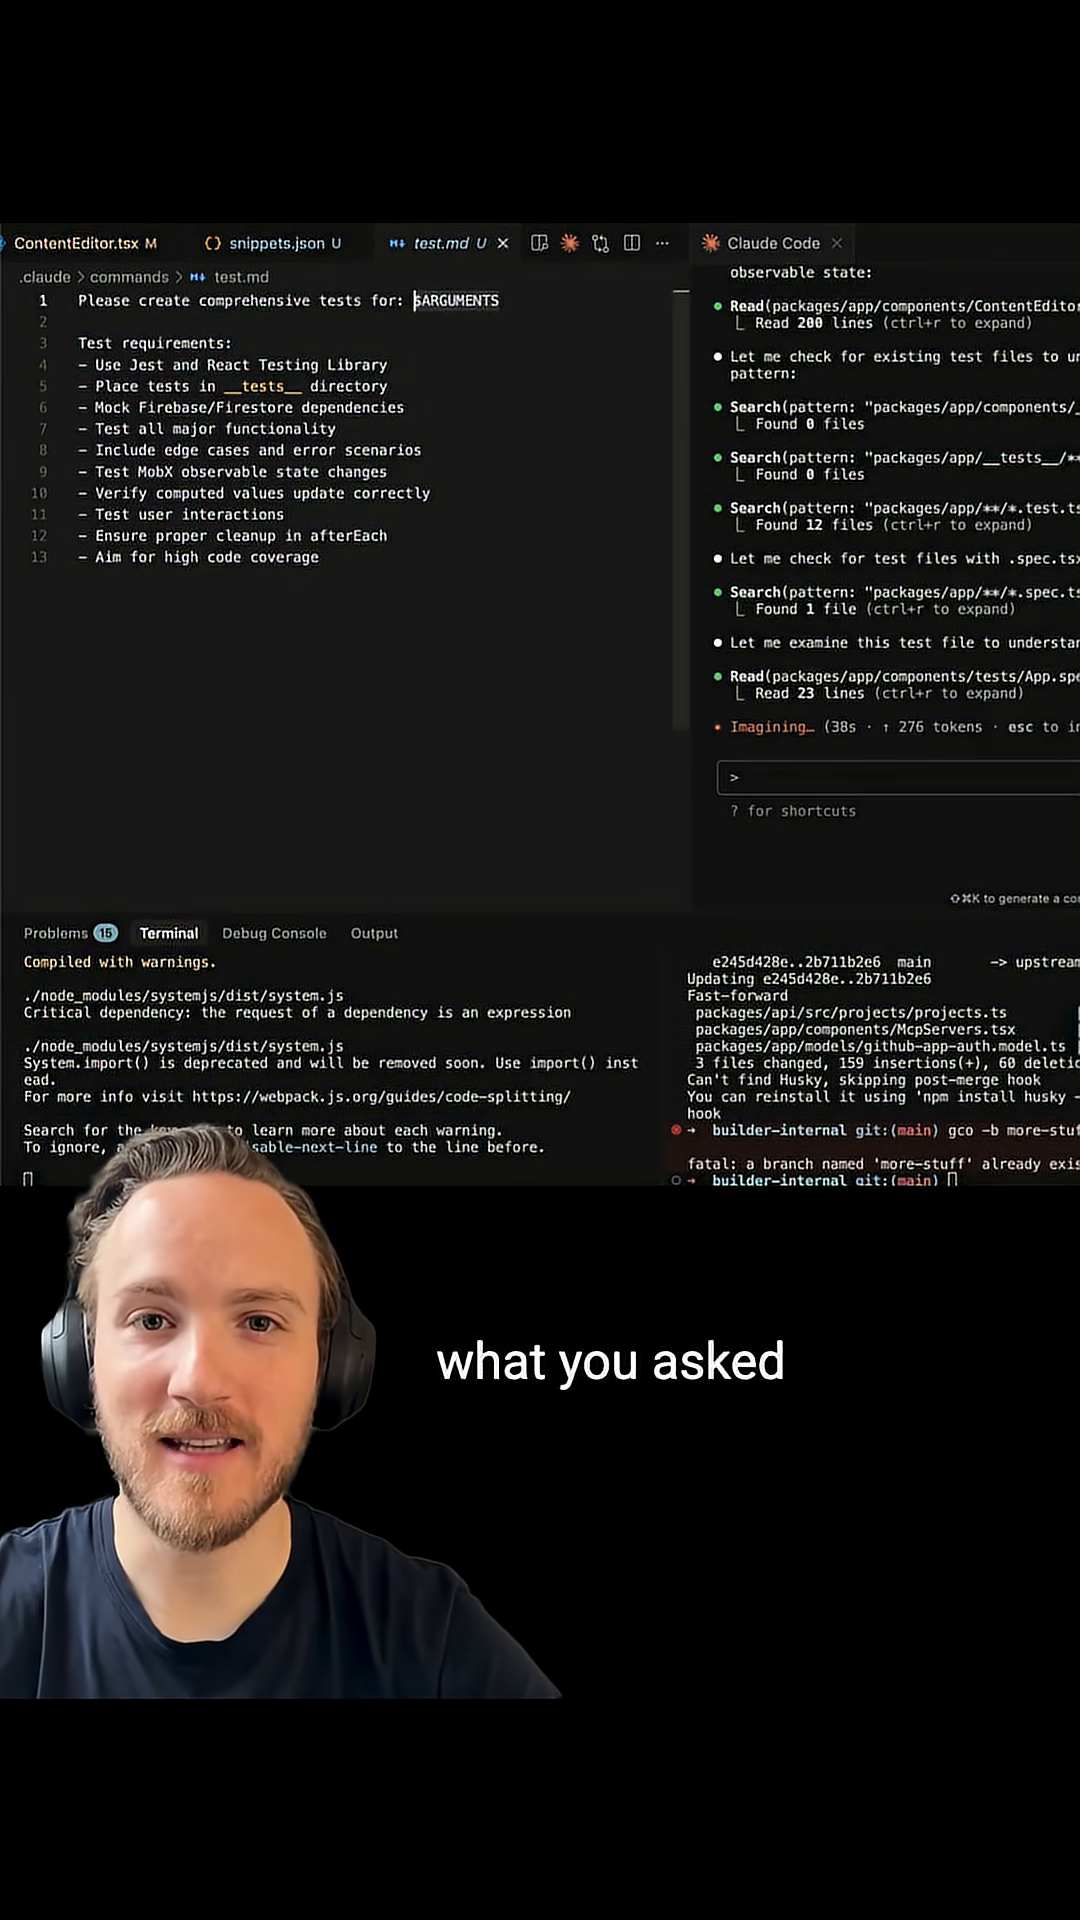
Step: Start the test-writing slash command in the Claude Code prompt with '/'
{"action": "type", "text": "/"}
{"action": "type", "text": "# always use MUI"}
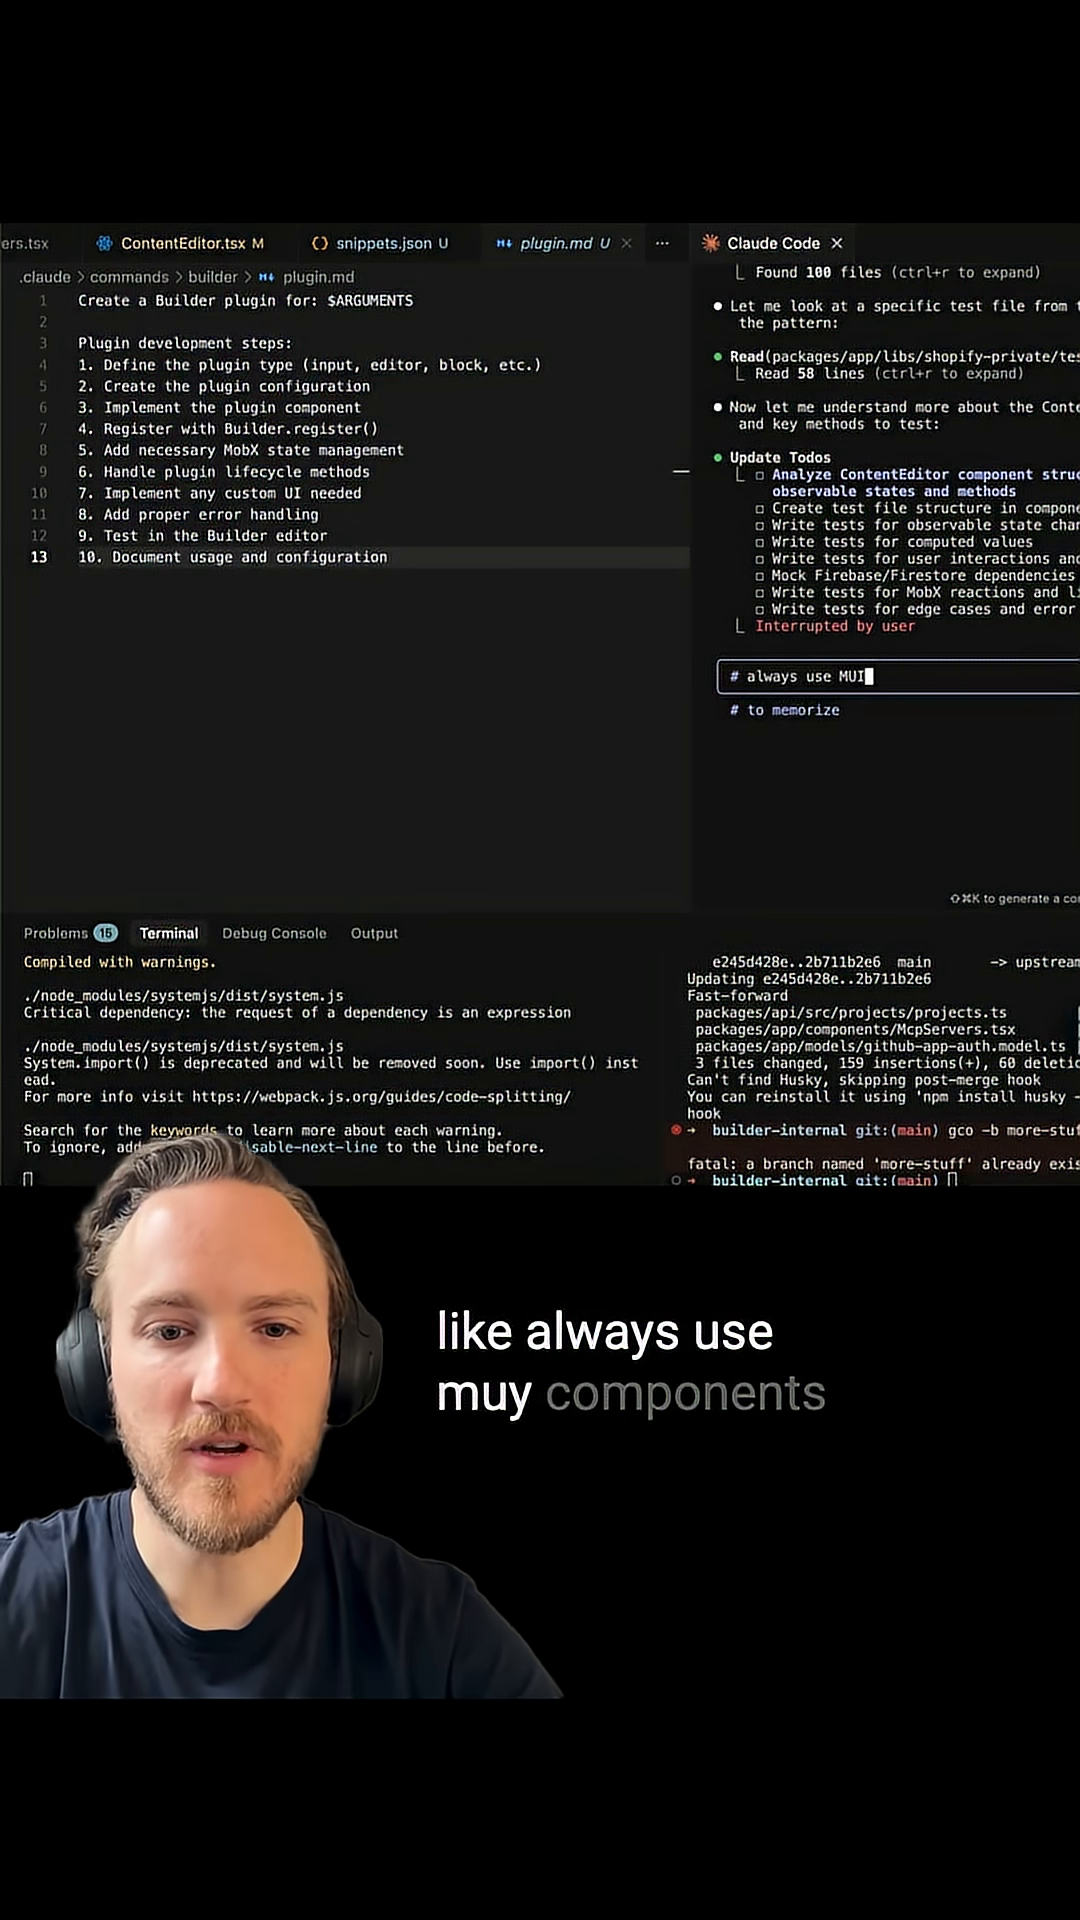
Step: Add the memory note '# always use MUI components for new stuff' to Claude Code
{"action": "type", "text": "components for new stuff"}
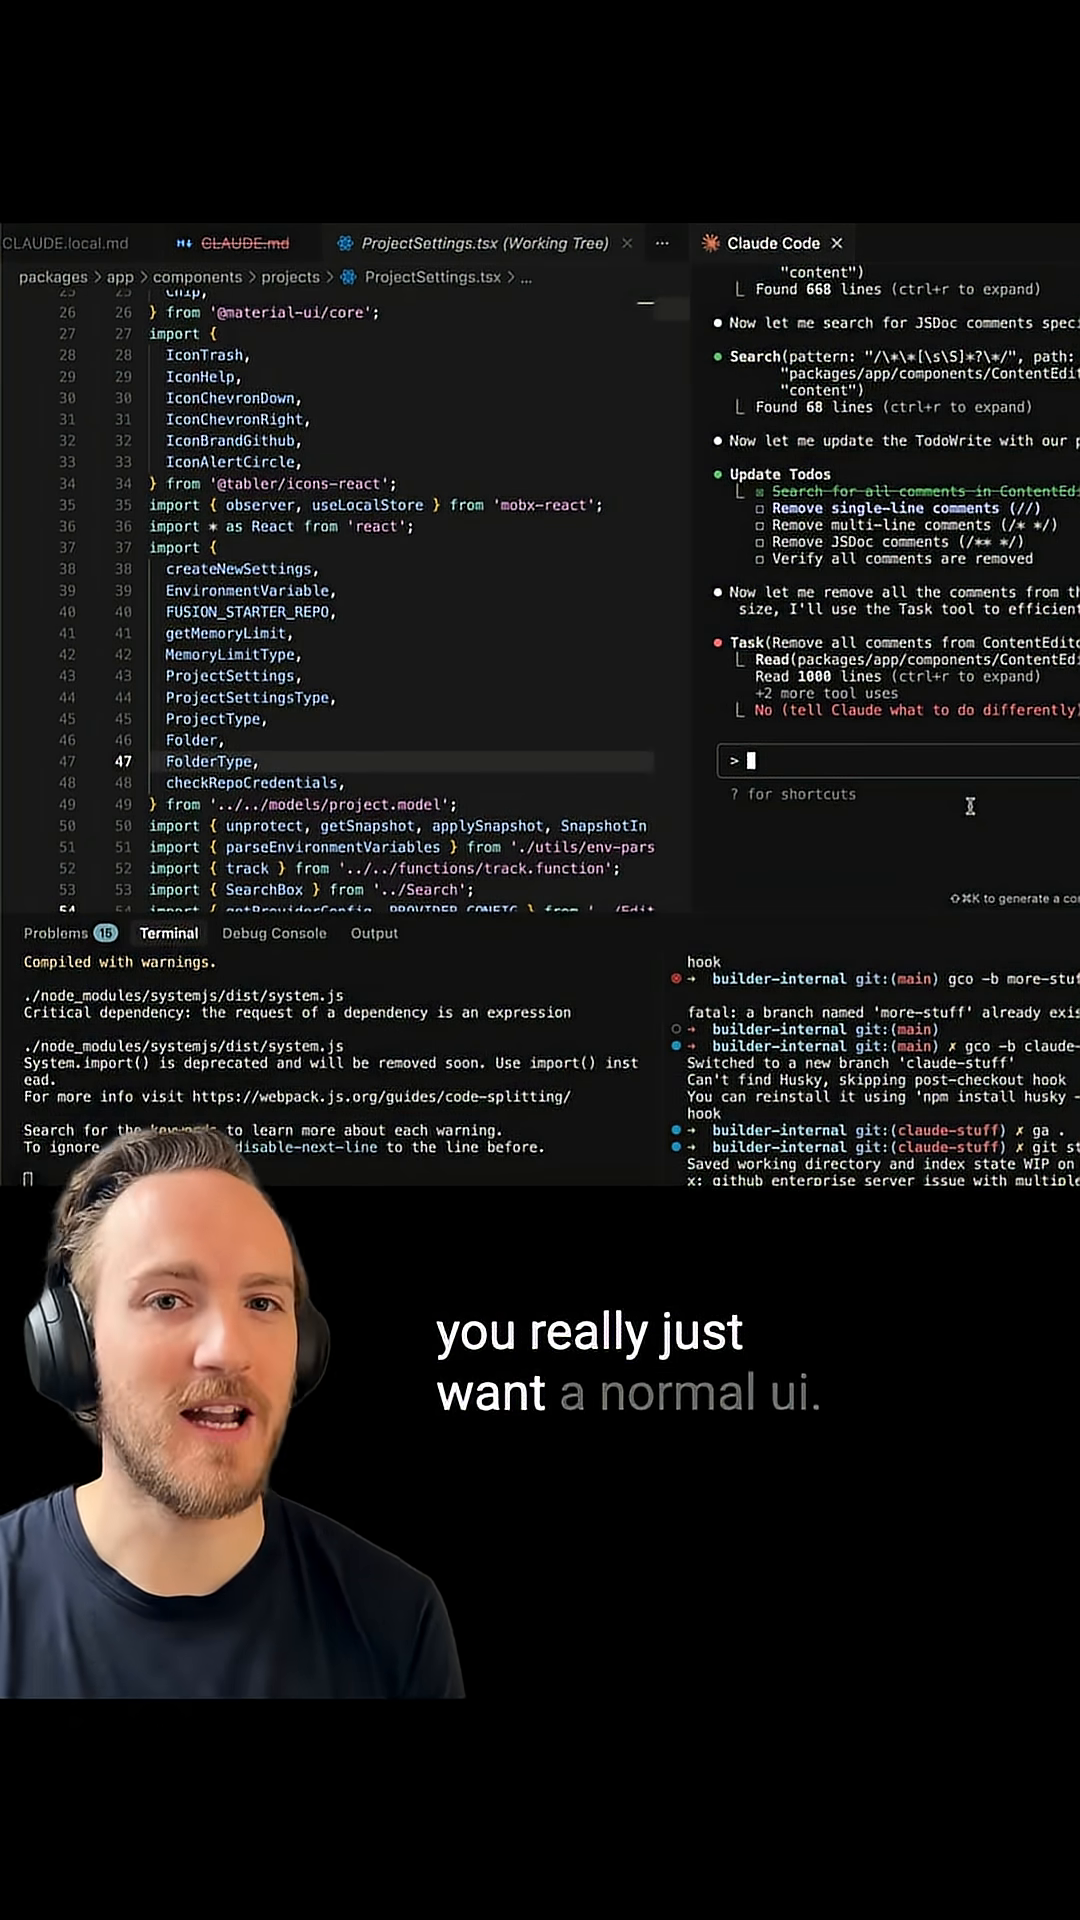
Step: Enter placeholder text in the prompt while declining Claude Code's comment-removal task
{"action": "type", "text": "asdflkj asdflkj asdflkj asdflkjasdfd\\"}
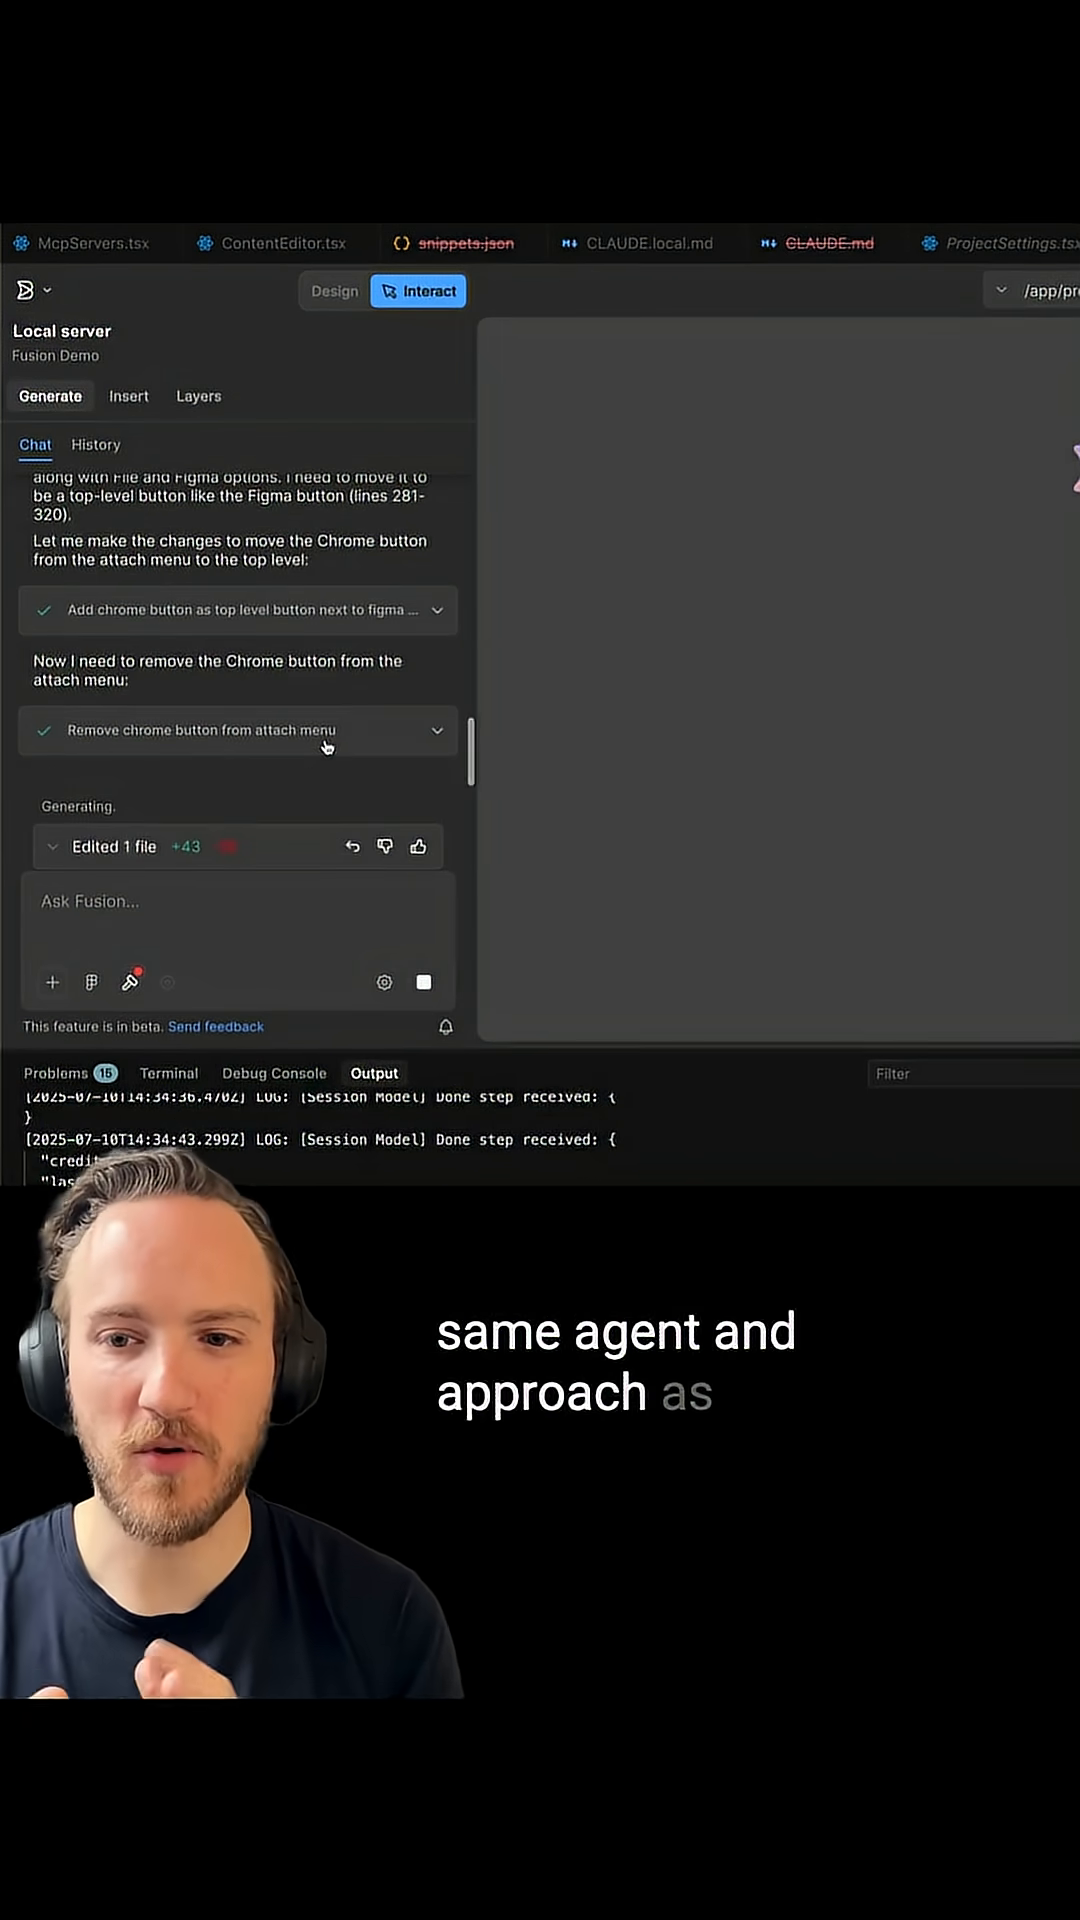
{"action": "mouse_move", "coordinate": [326, 746]}
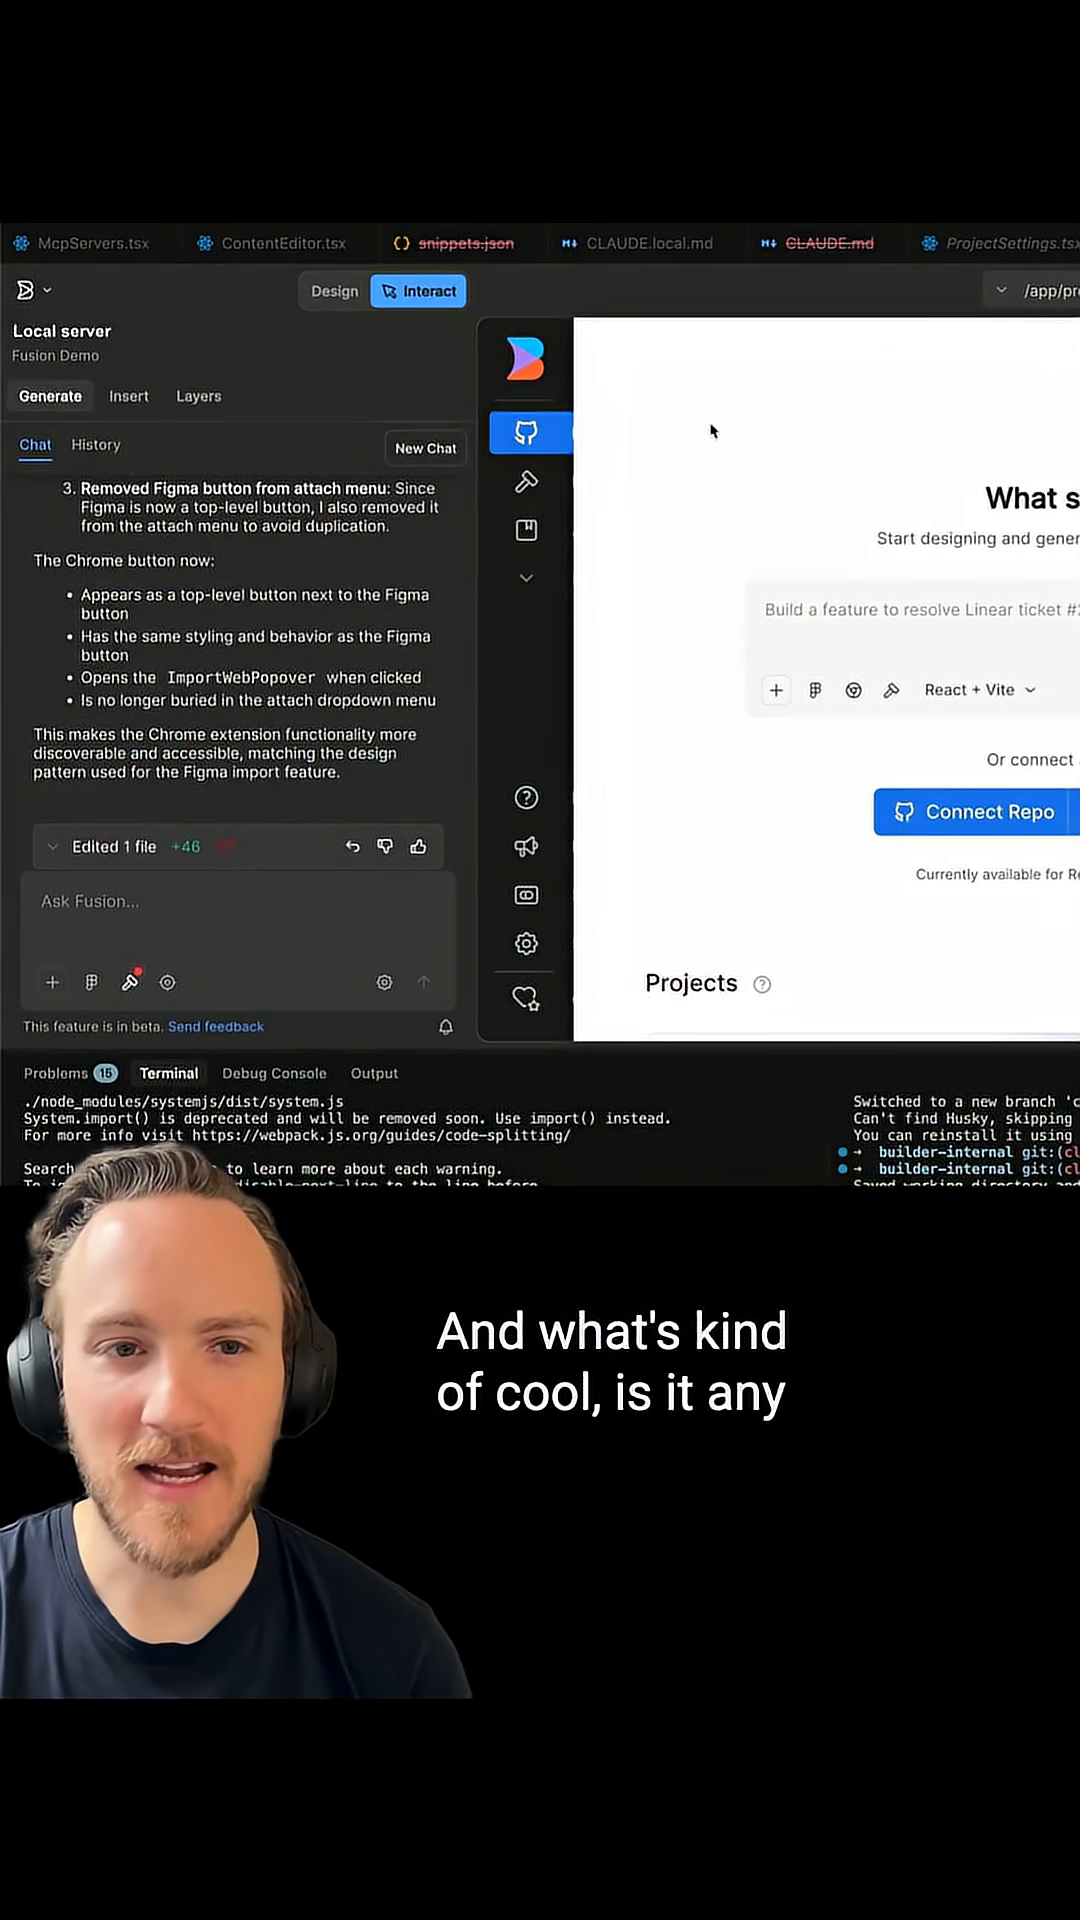
Step: Switch Fusion to visual Design editing and select a Projects layer in the Layers tree
{"action": "left_click", "coordinate": [334, 290]}
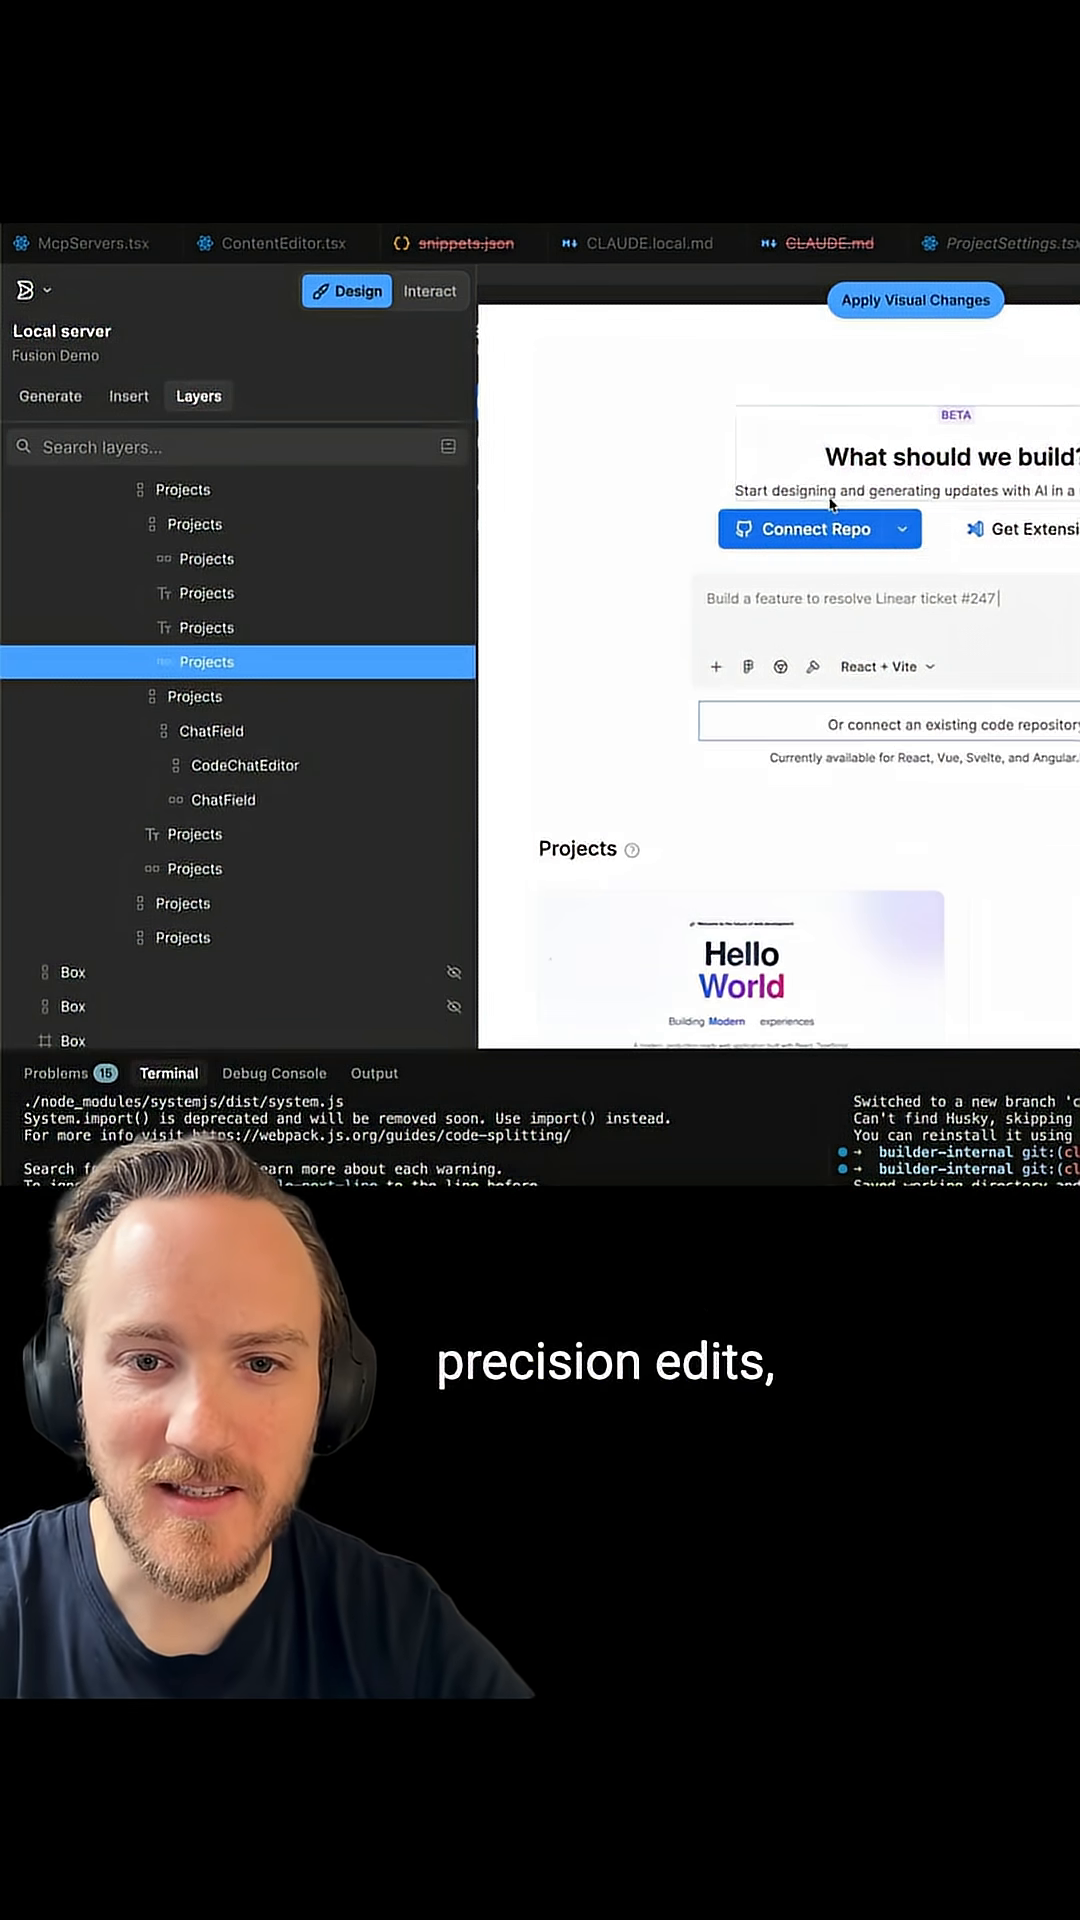
{"action": "left_click", "coordinate": [914, 299]}
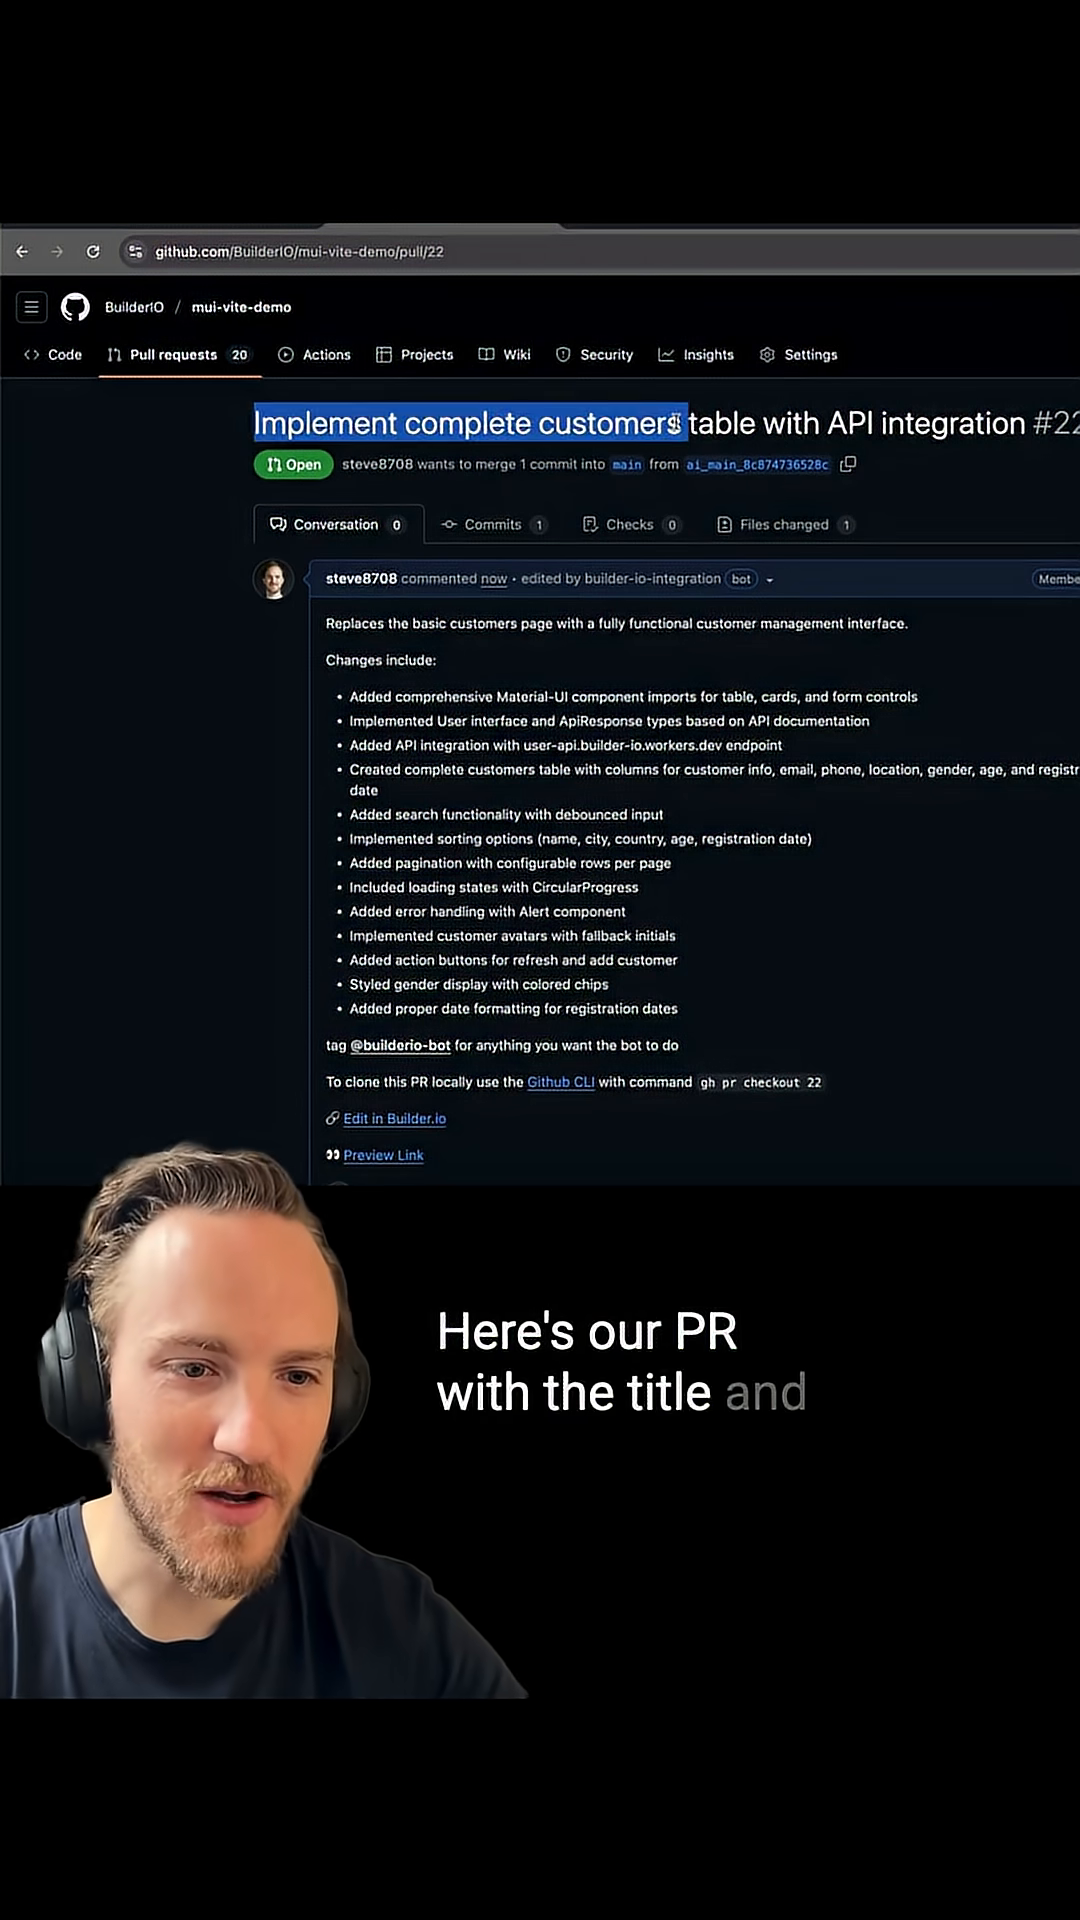
Step: View the Files changed diff of pull request #22 for the customers table
{"action": "left_click", "coordinate": [560, 522]}
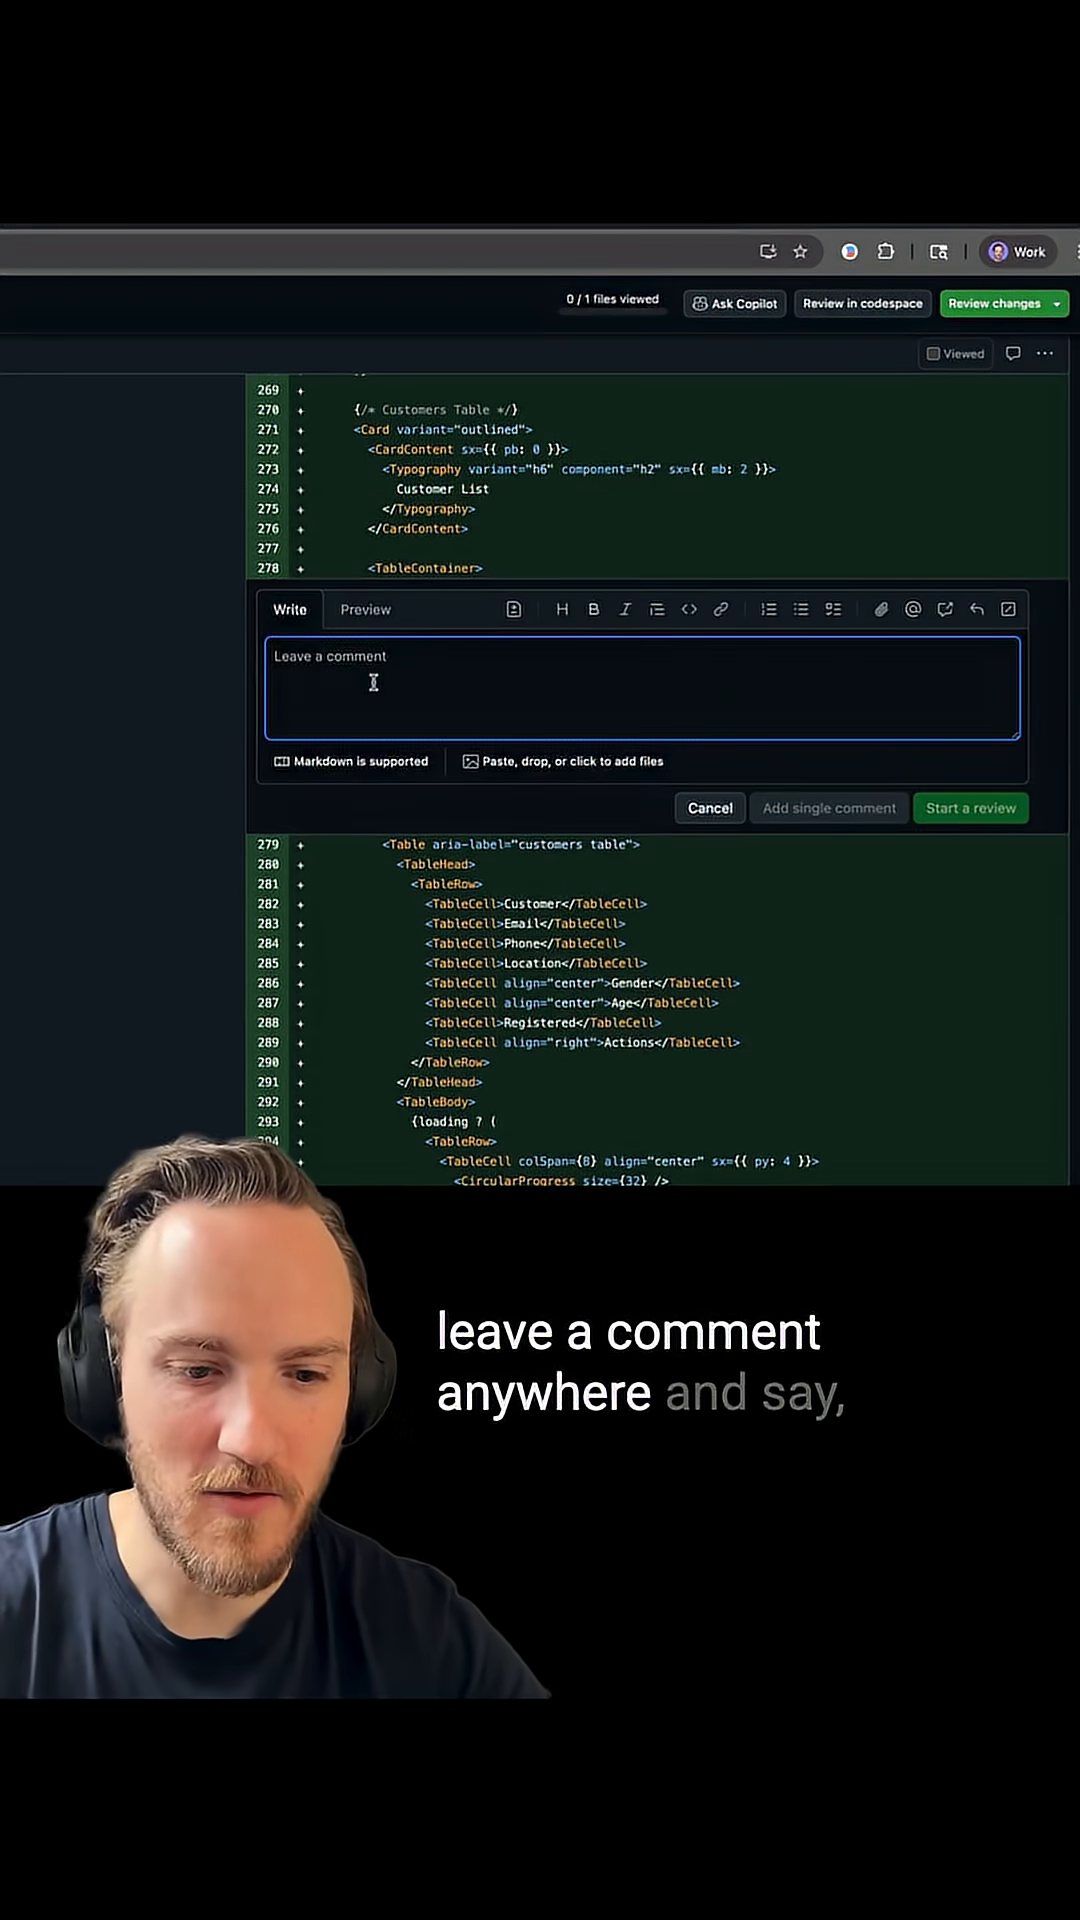
{"action": "type", "text": "@builderio-bot move"}
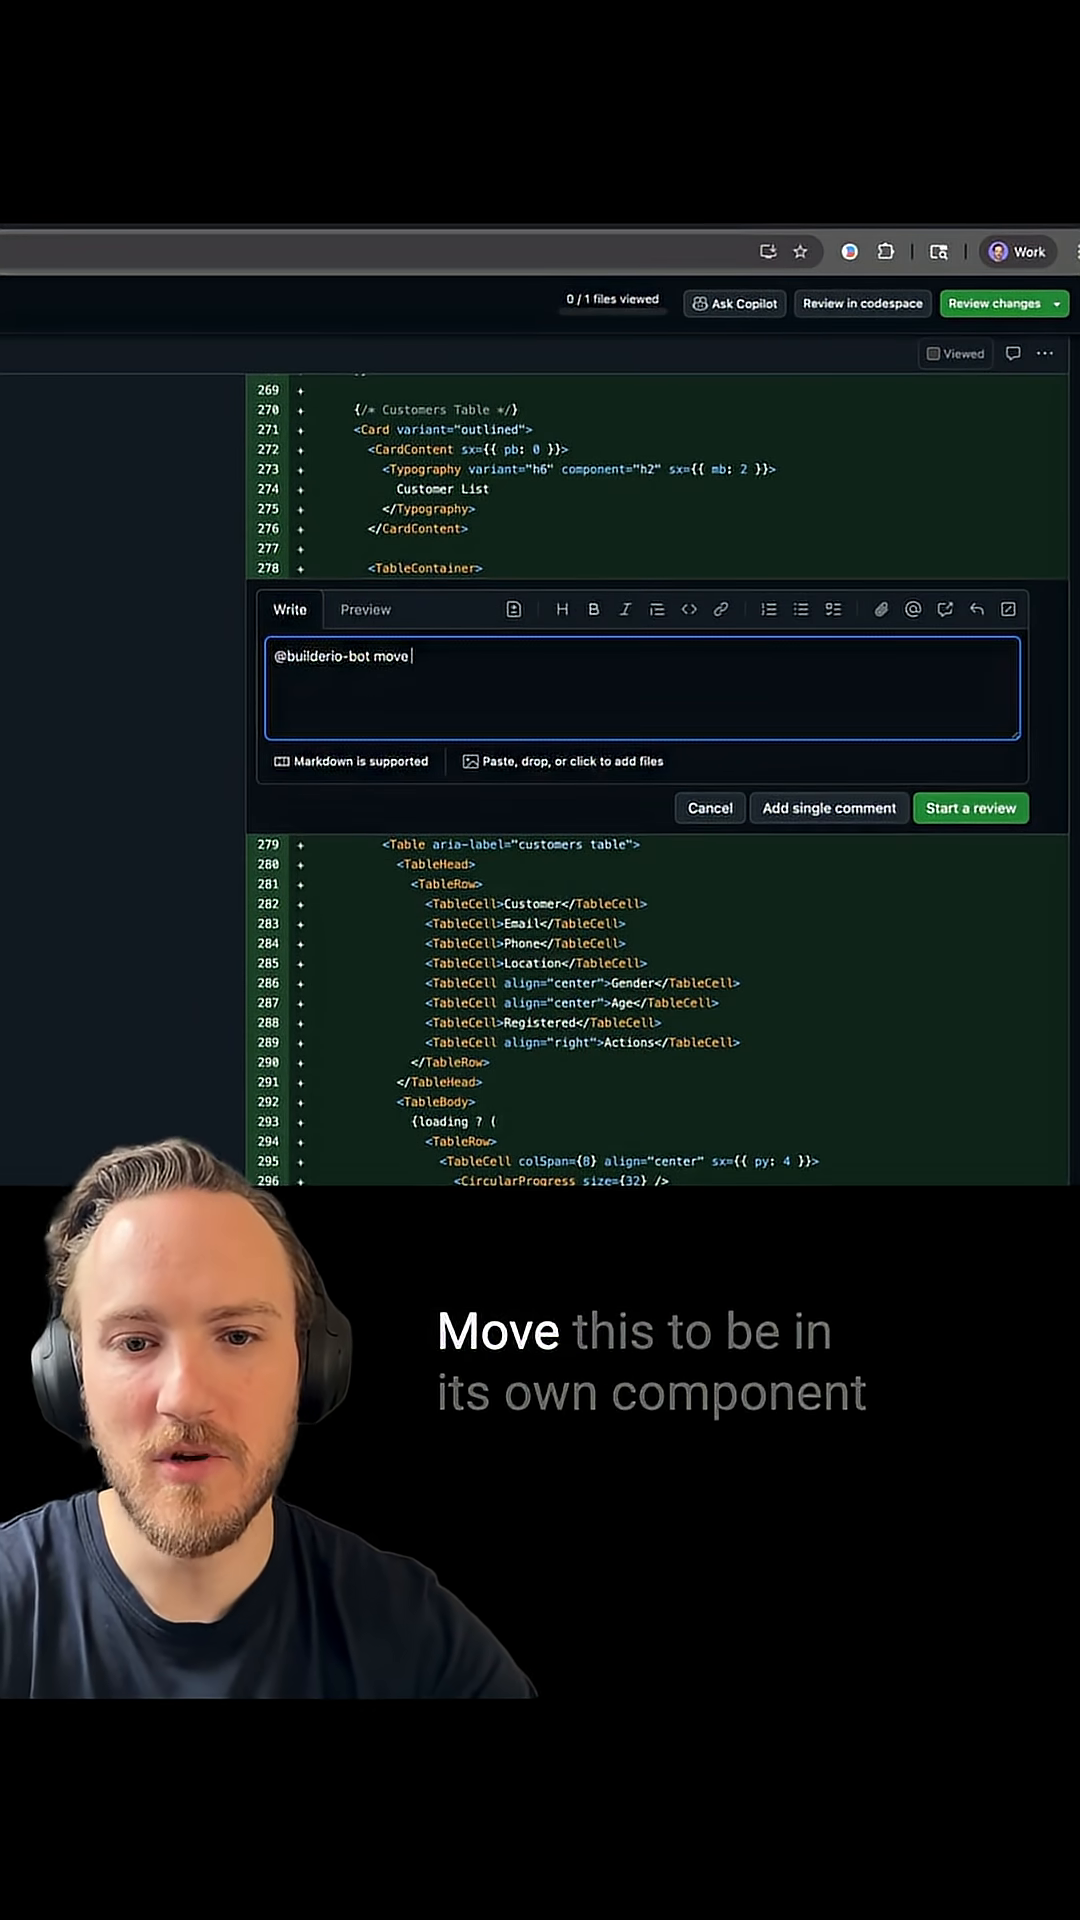
{"action": "type", "text": "this to be in its ow"}
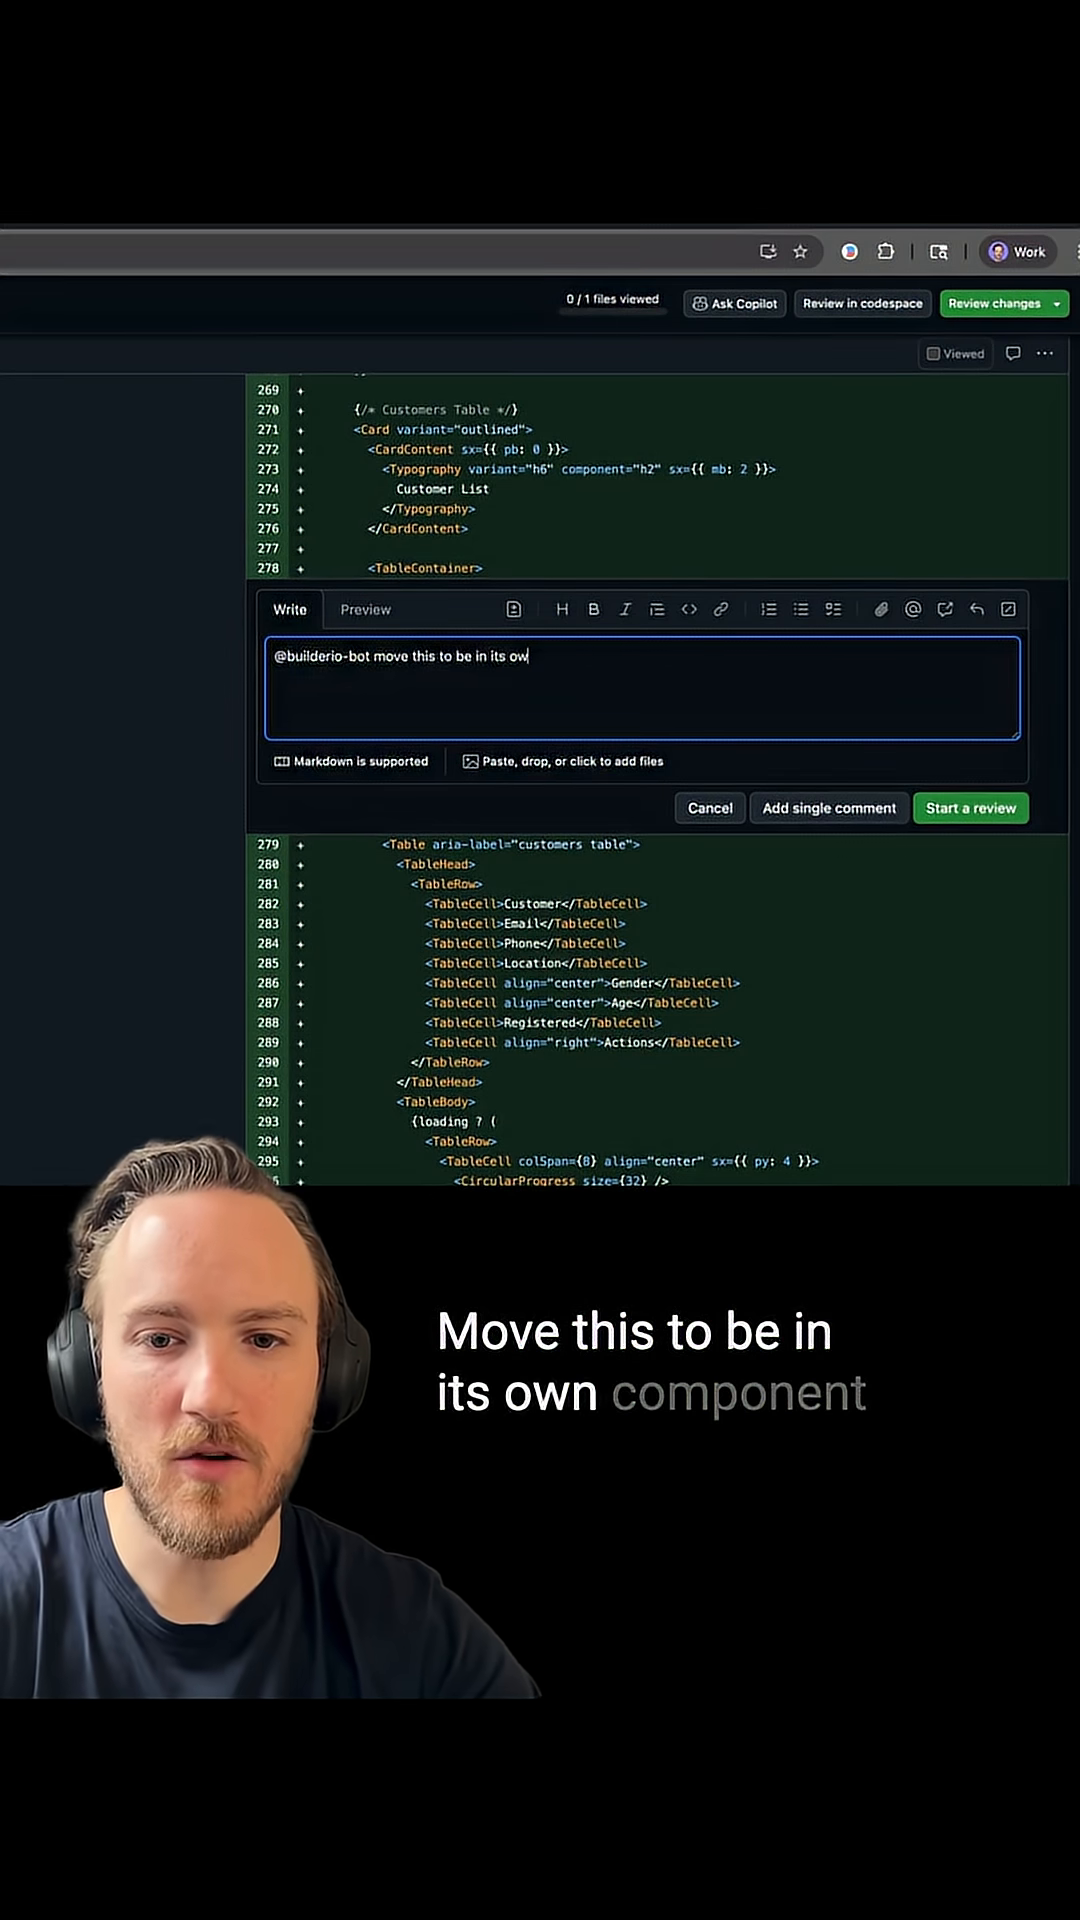